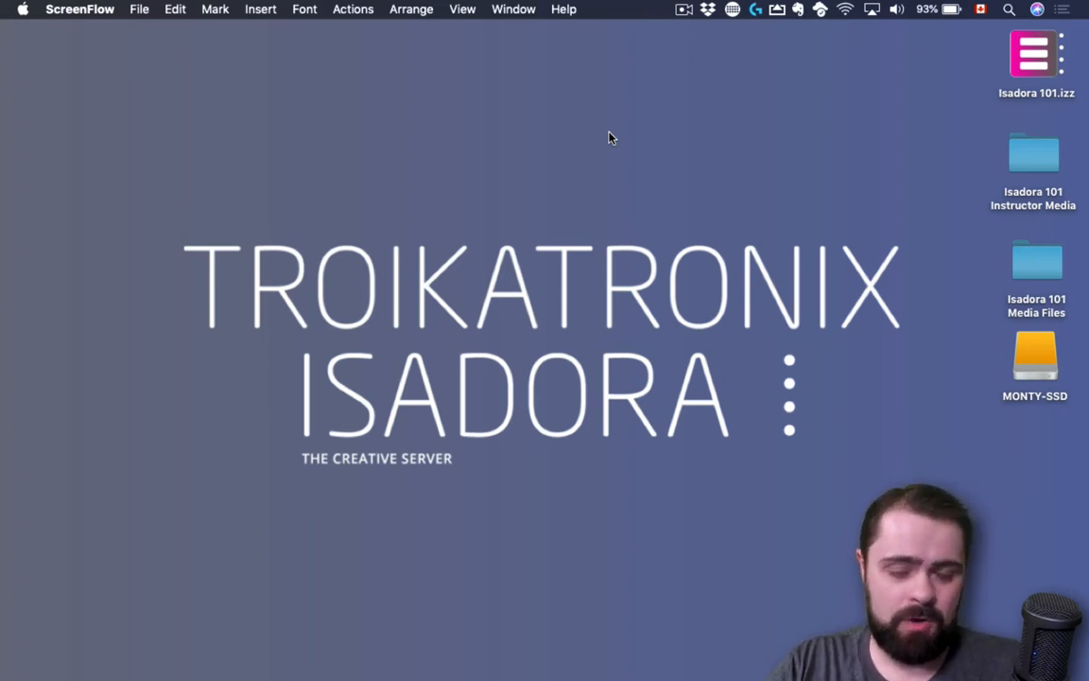
mouse_move(599, 162)
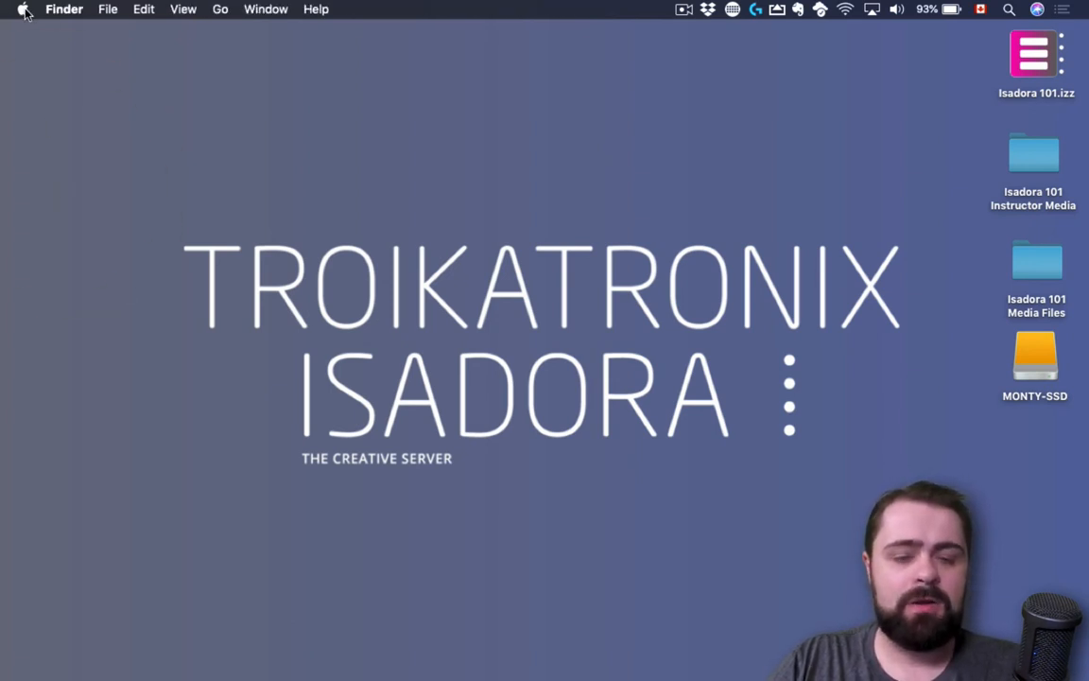
Open System Preferences from the Apple menu.
click(24, 8)
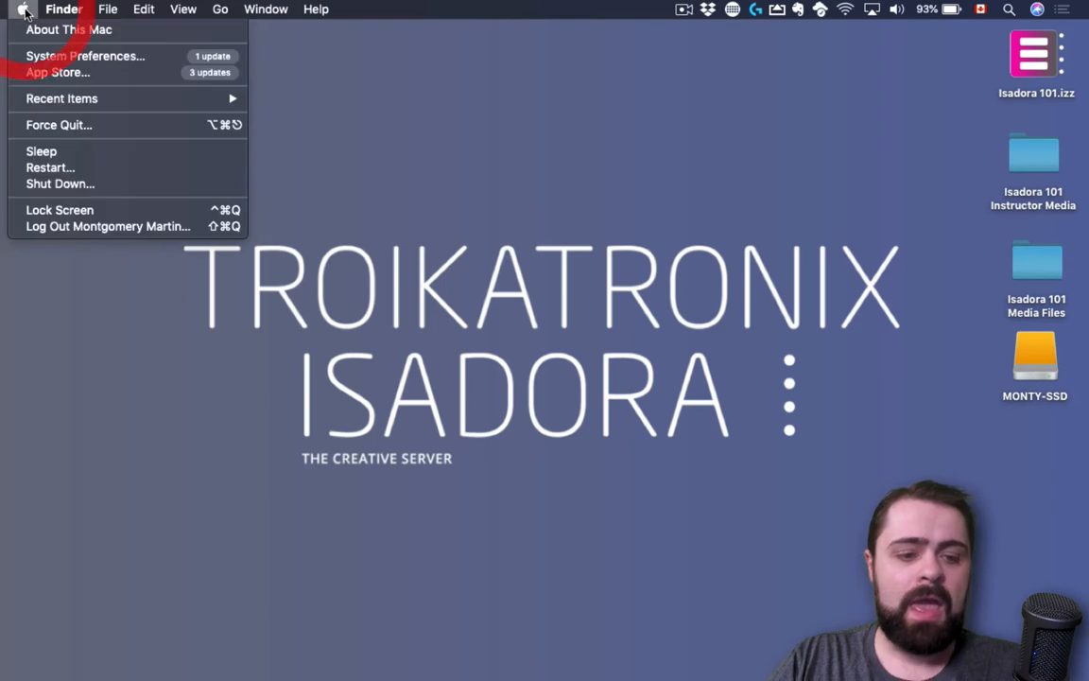
click(83, 54)
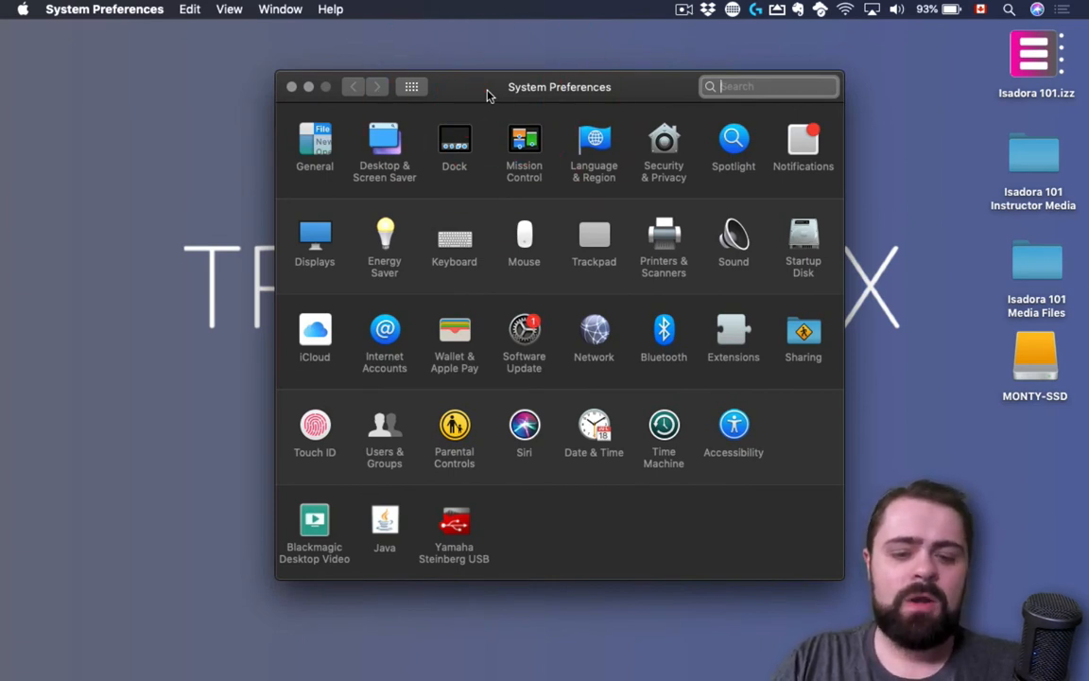
mouse_move(390, 186)
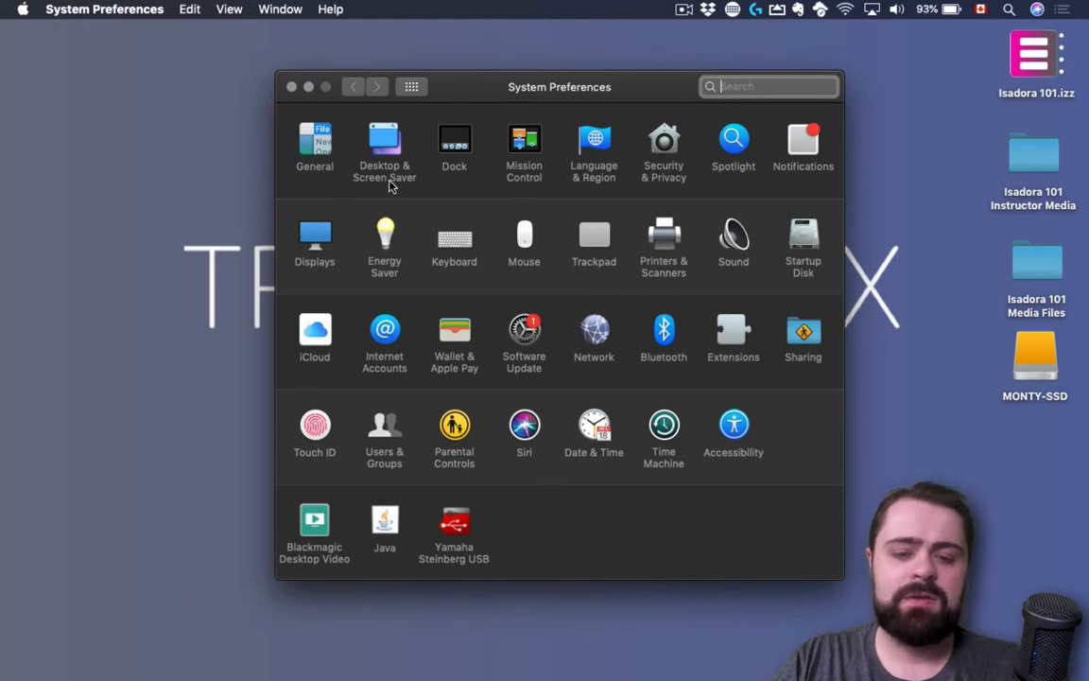
Open the Displays pane showing the Optoma WXGA projector's resolution, rotation and refresh rate.
click(315, 239)
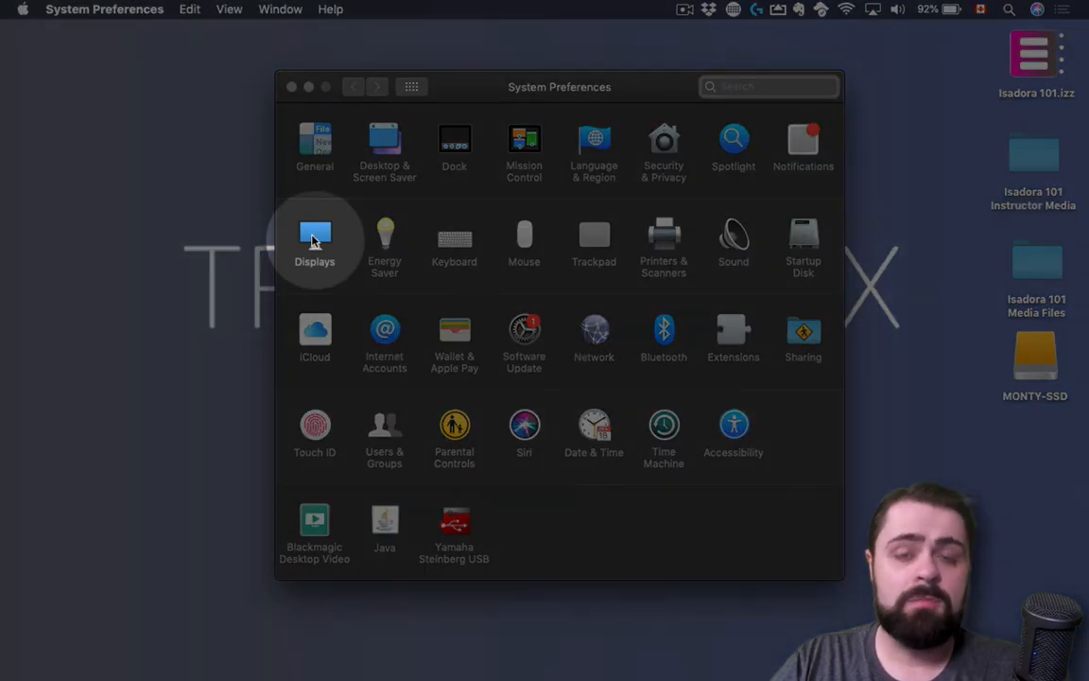
click(314, 235)
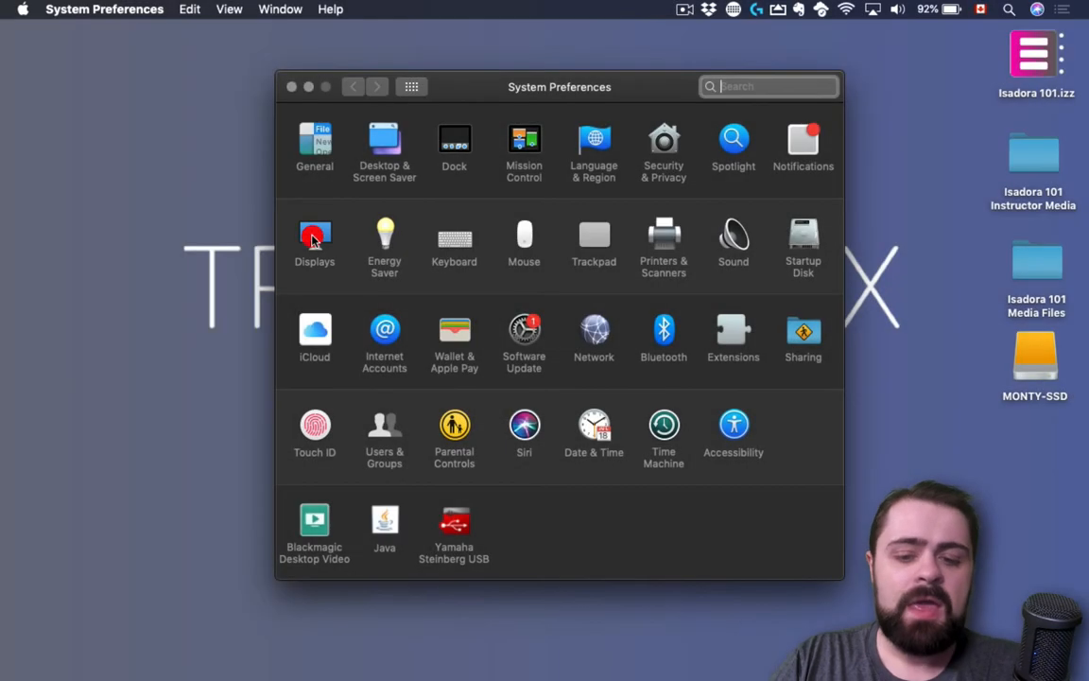
click(314, 234)
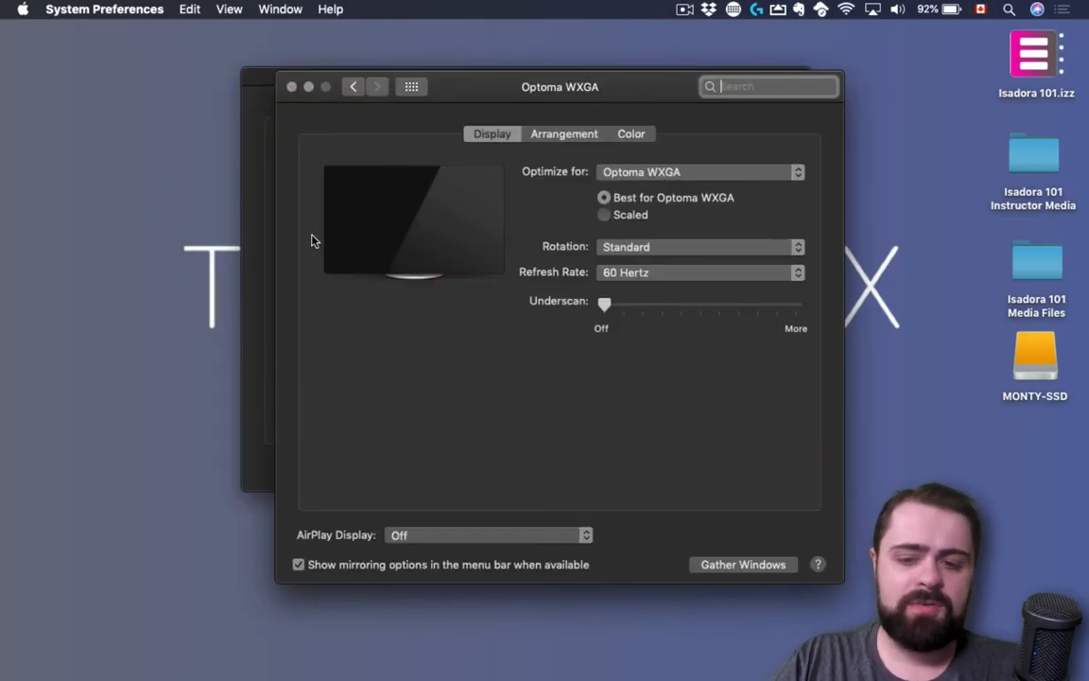
mouse_move(434, 219)
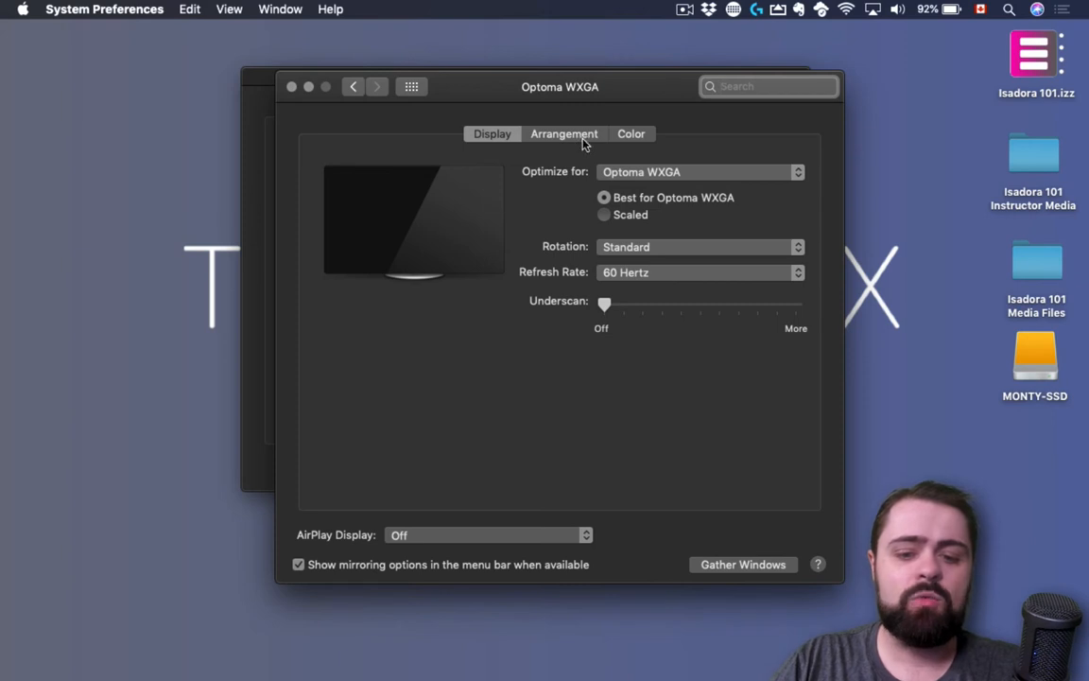
Switch to the Arrangement view, where the two screens are mirrored.
click(563, 134)
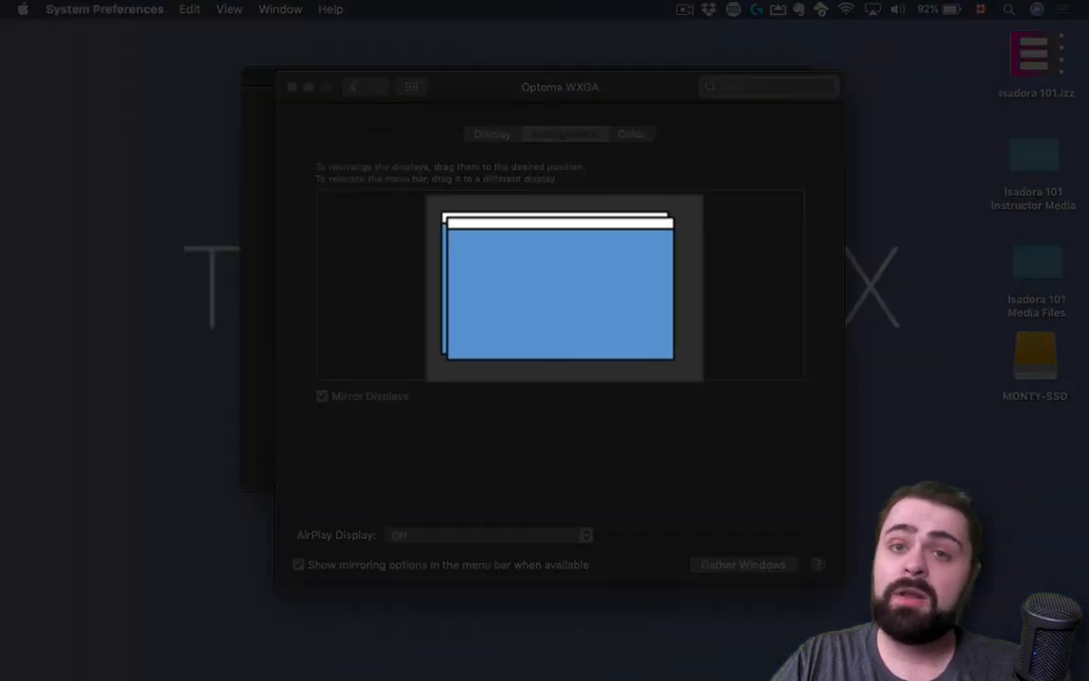
click(323, 396)
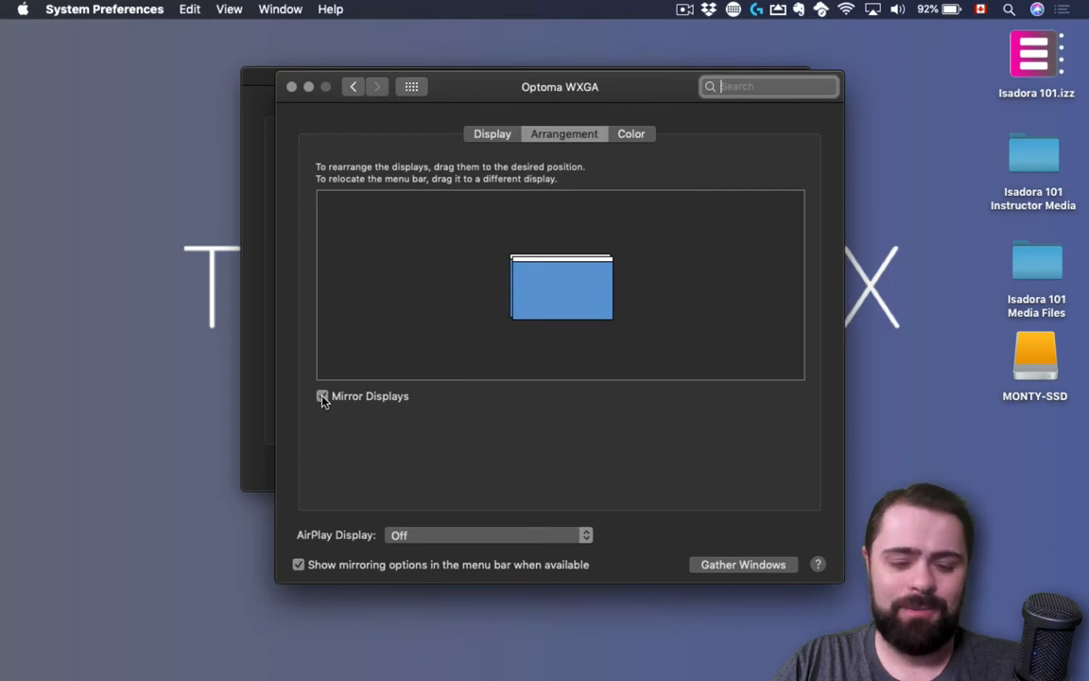
Uncheck Mirror Displays so the MacBook Pro and projector become separate screens.
click(322, 396)
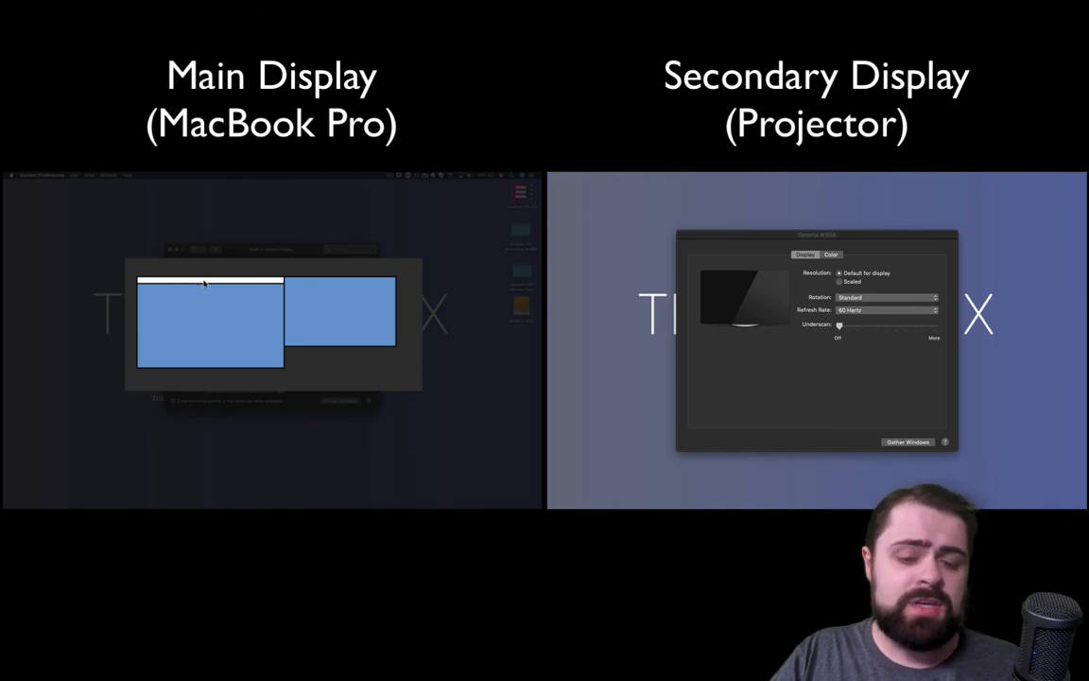
mouse_move(194, 344)
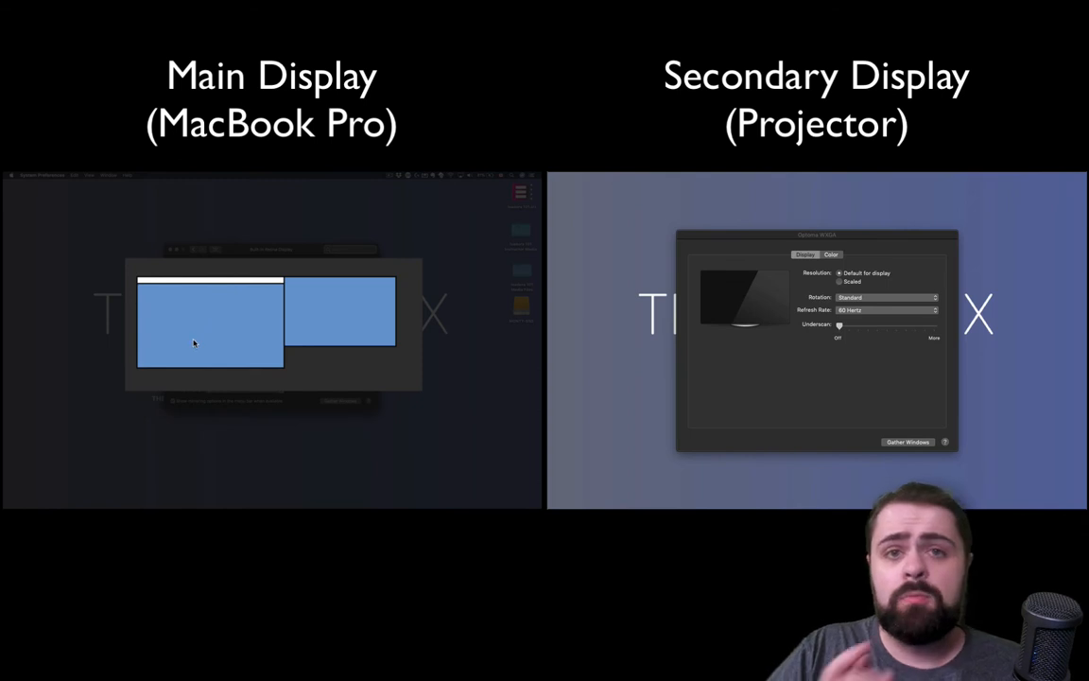
mouse_move(239, 323)
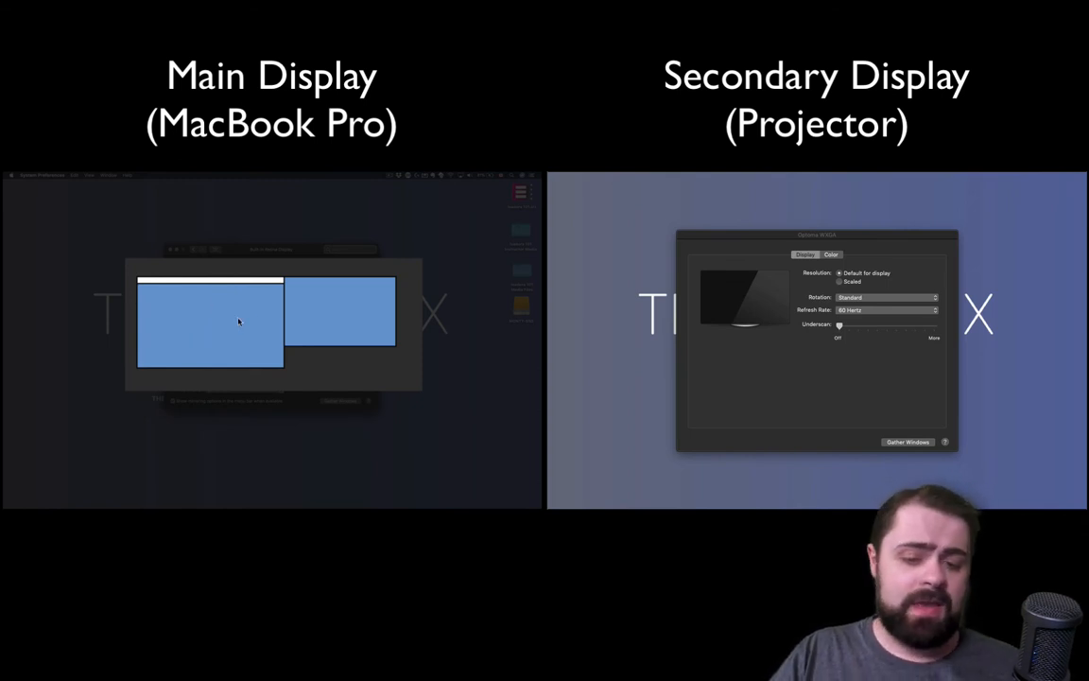
mouse_move(158, 324)
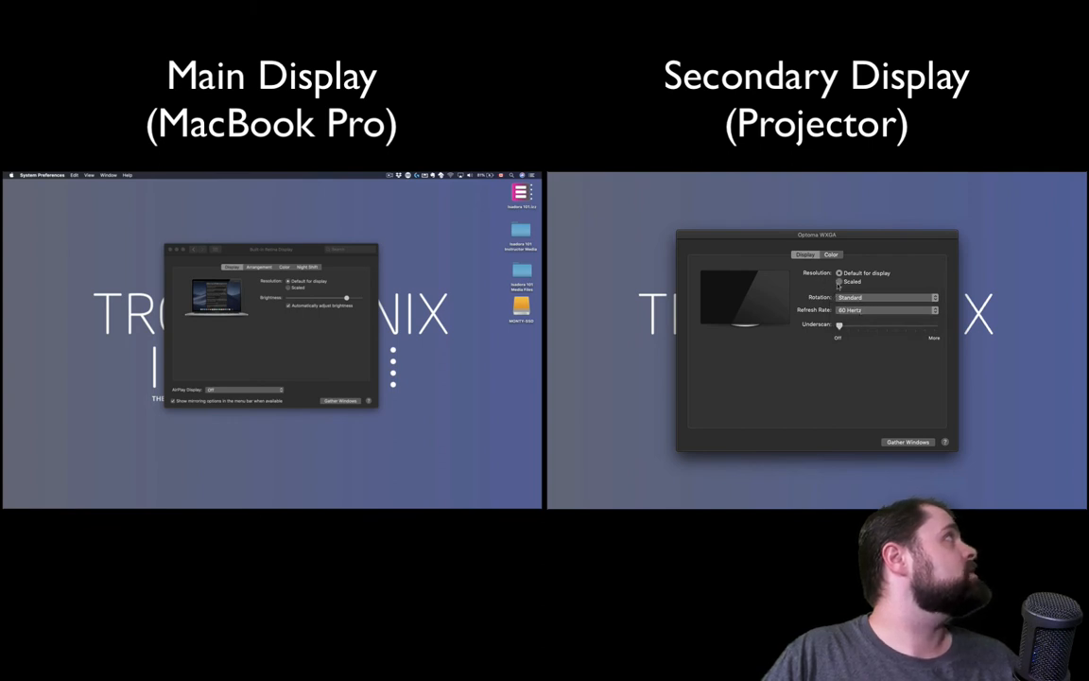
Set the projector to a Scaled resolution, then return to all preferences.
click(844, 281)
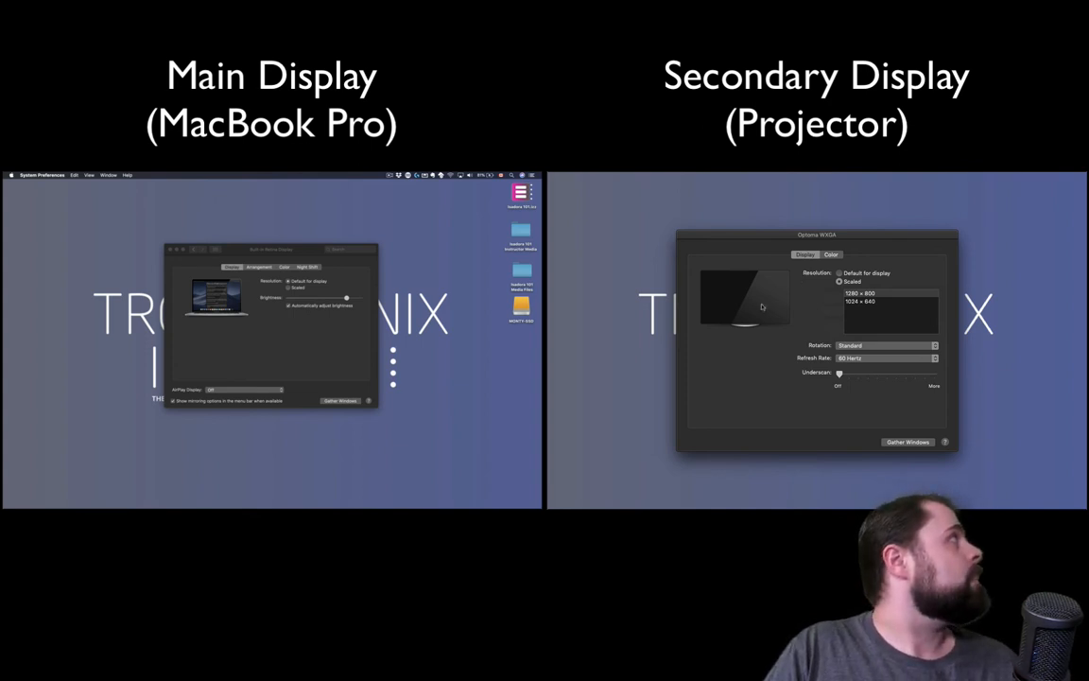
click(841, 273)
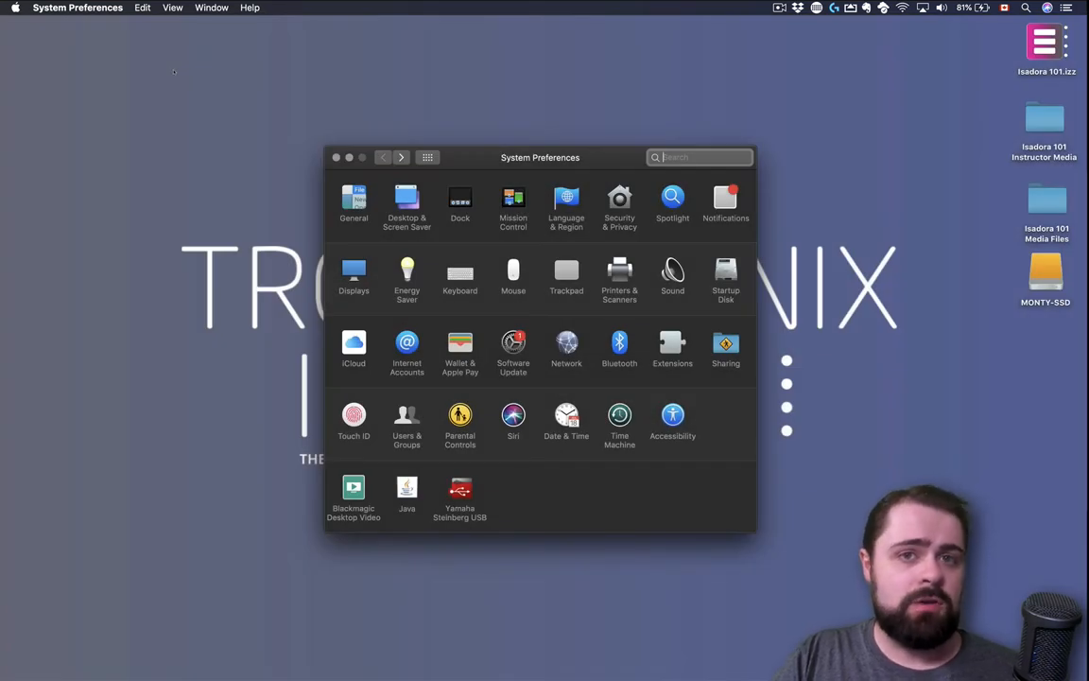
mouse_move(388, 111)
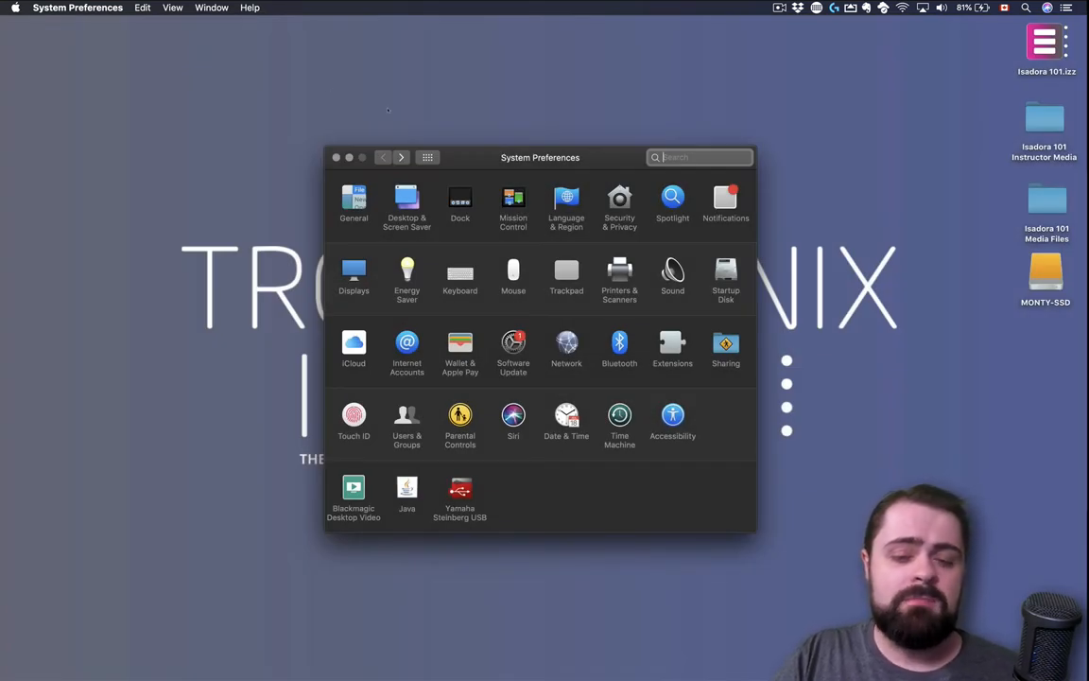
Open the Desktop & Screen Saver pane.
click(513, 197)
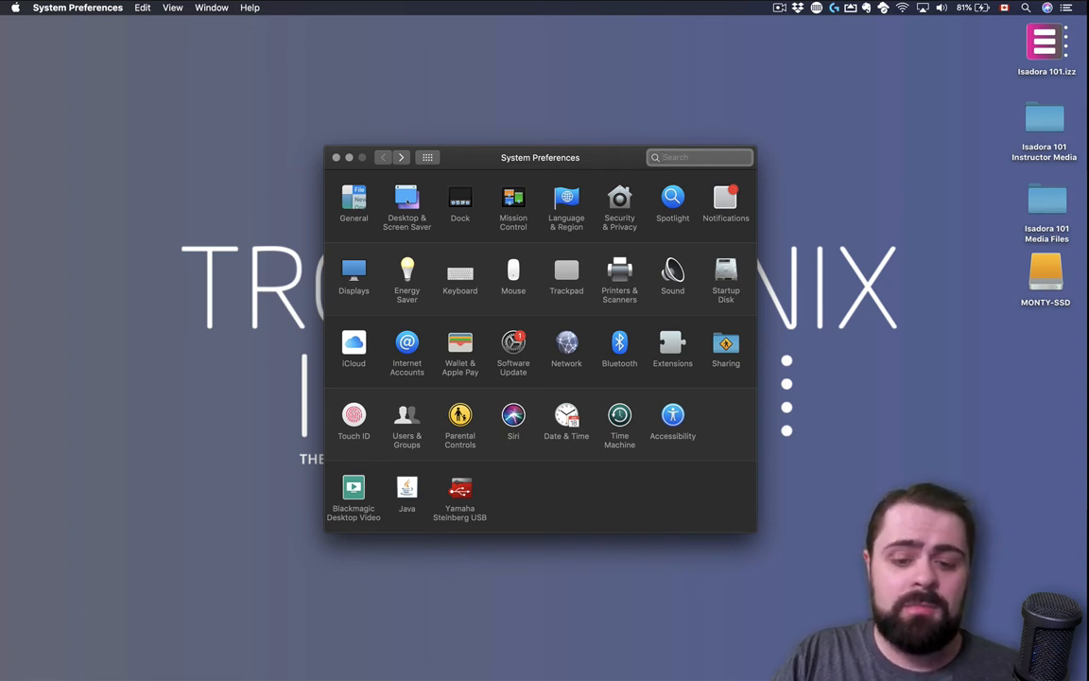
click(406, 197)
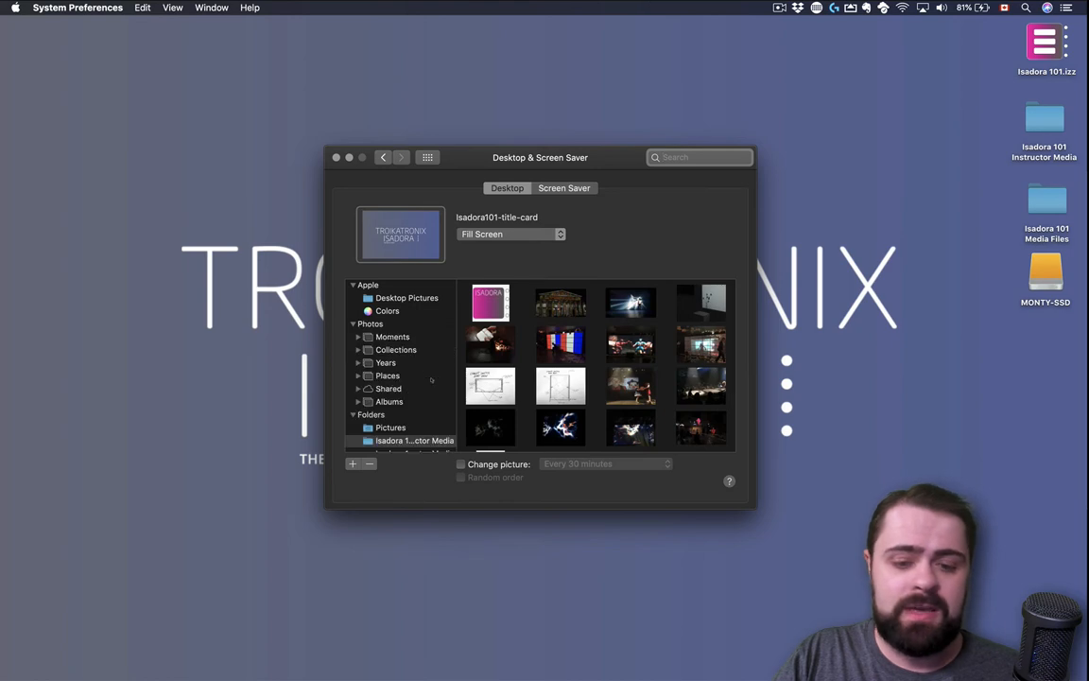
Choose the solid Colors backgrounds, setting Black for the laptop and projector desktops.
click(385, 310)
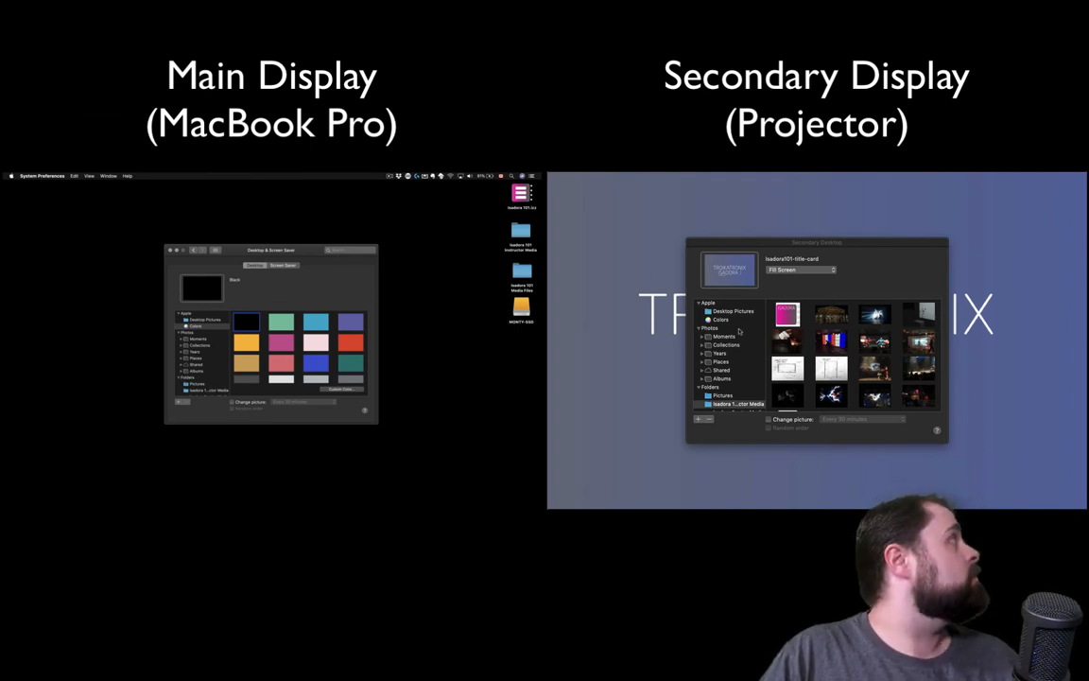
click(718, 320)
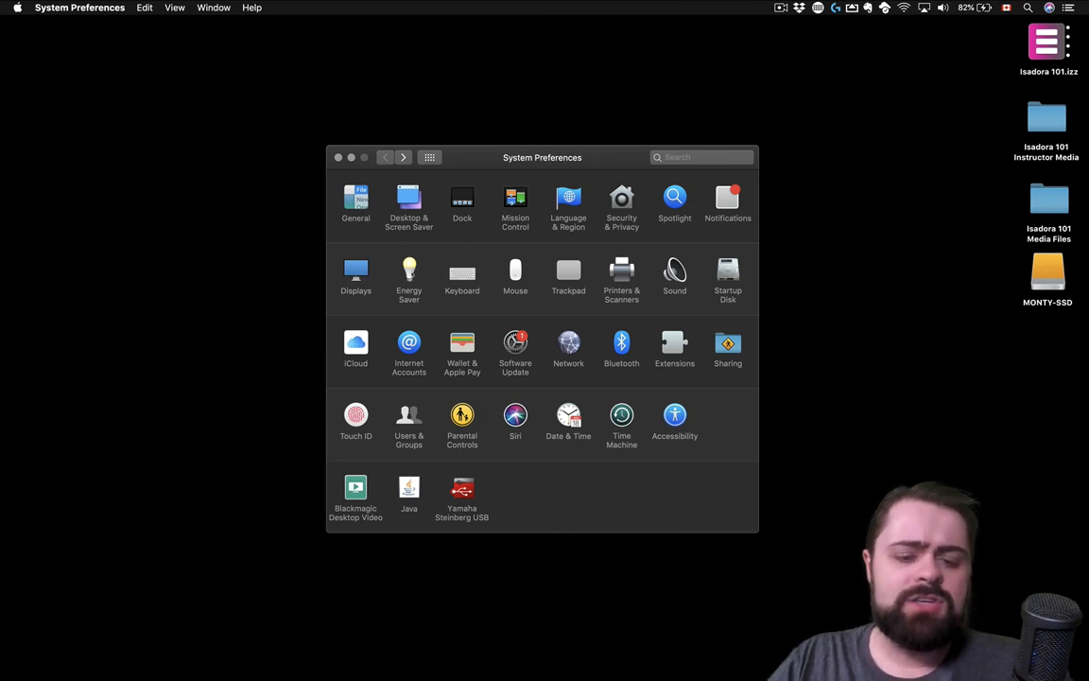
In Energy Saver, set display sleep to 3 hours on power adapter.
click(408, 274)
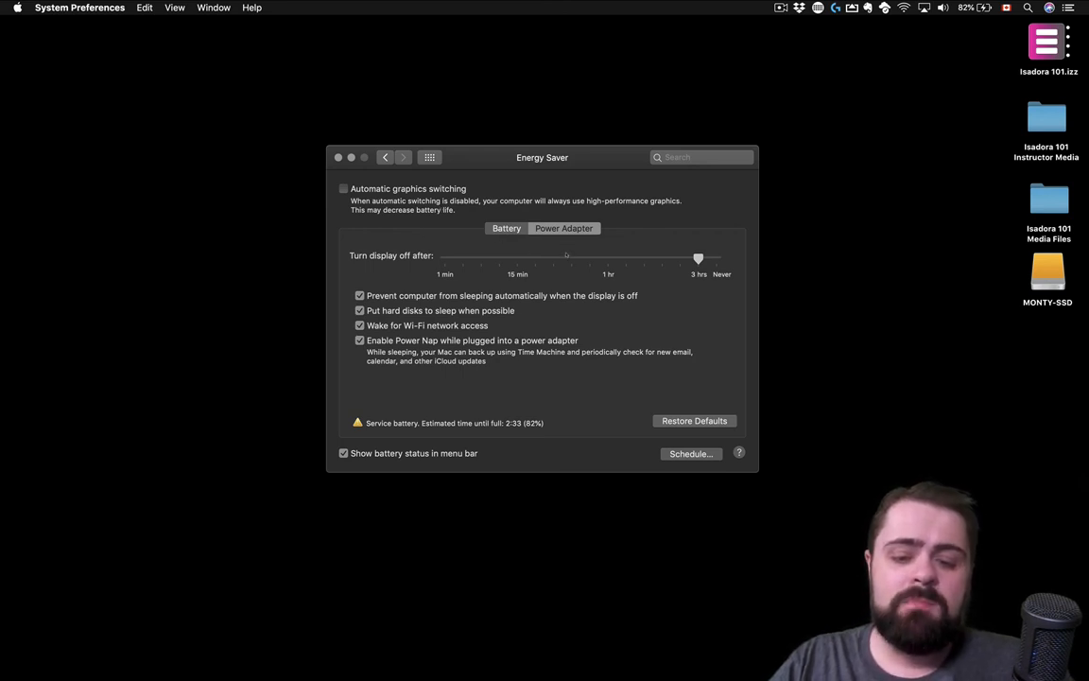
mouse_move(442, 283)
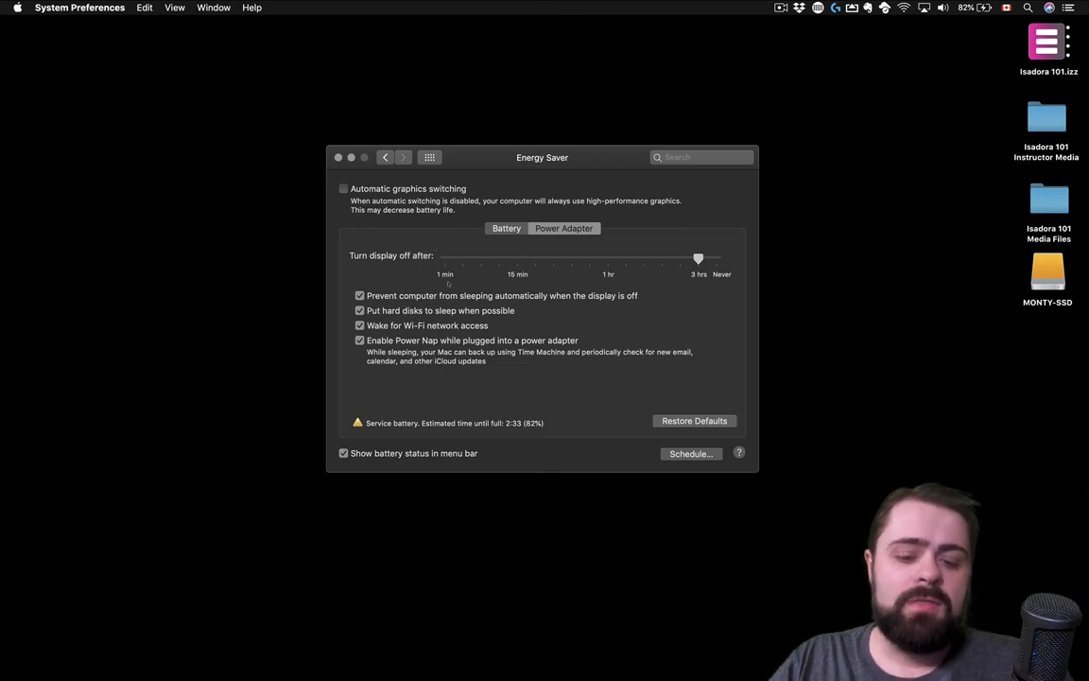
mouse_move(504, 331)
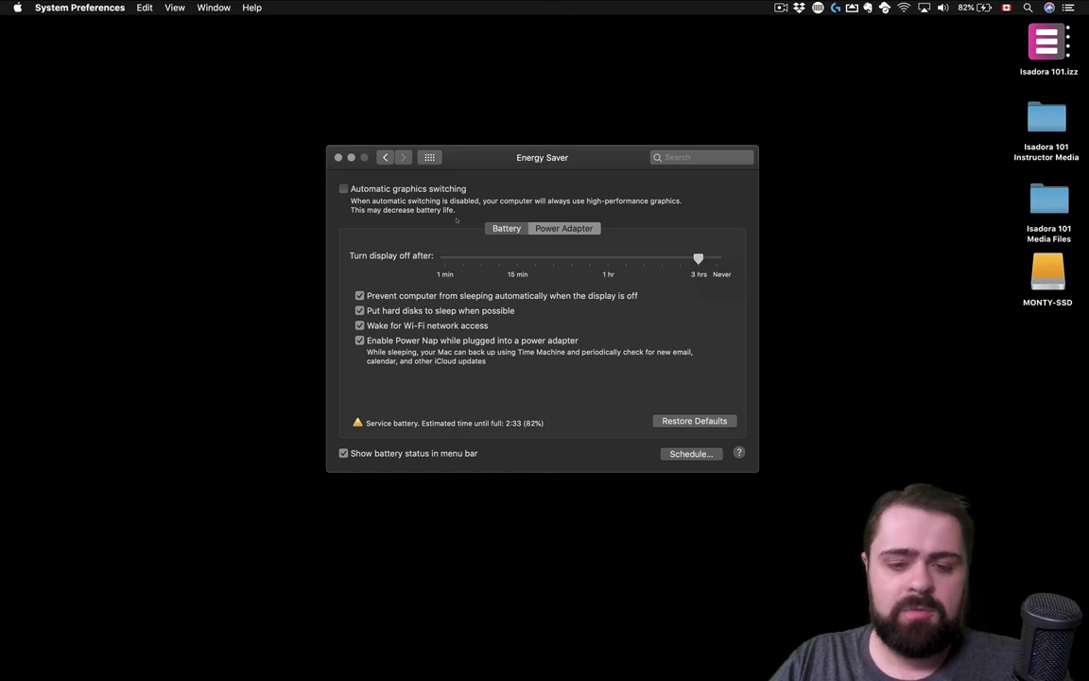
click(385, 157)
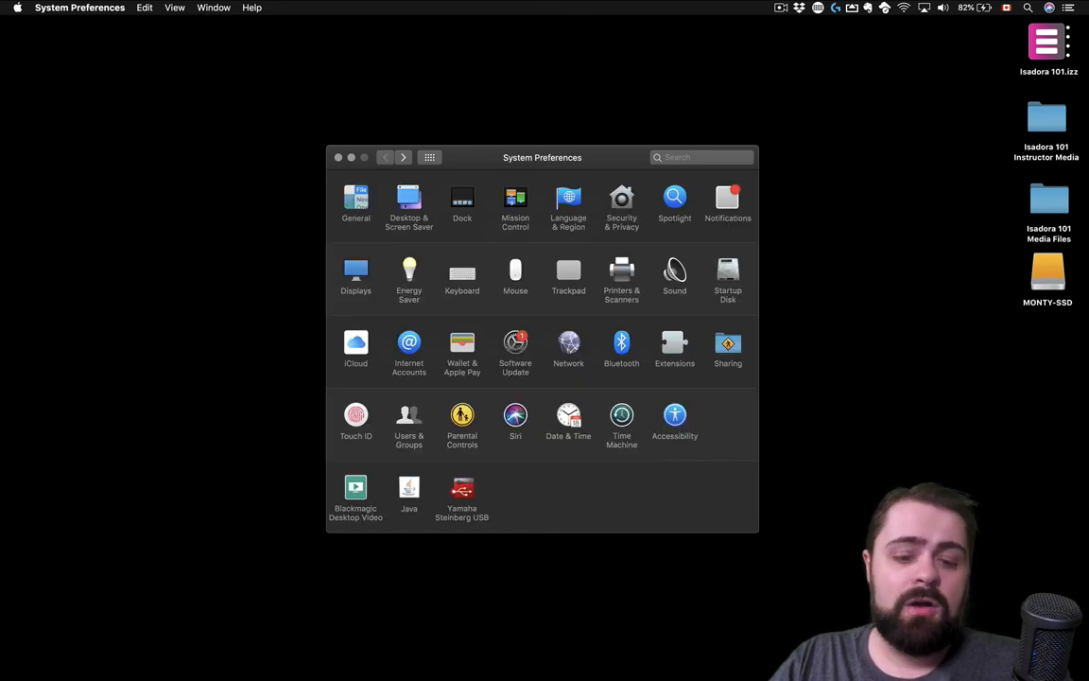
click(408, 198)
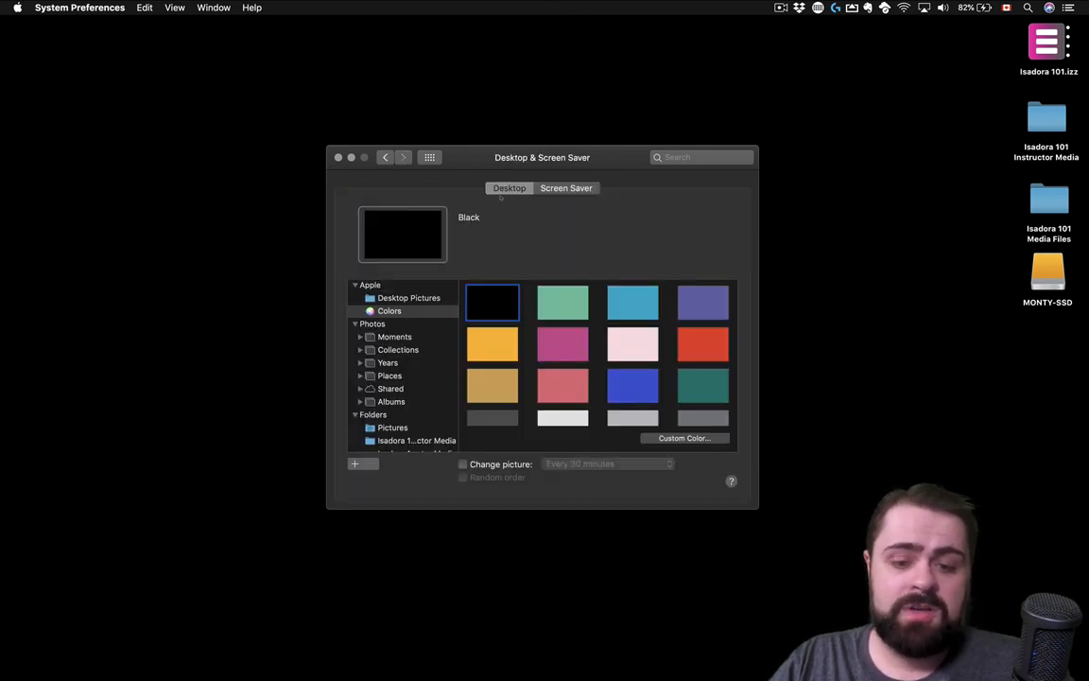
click(567, 187)
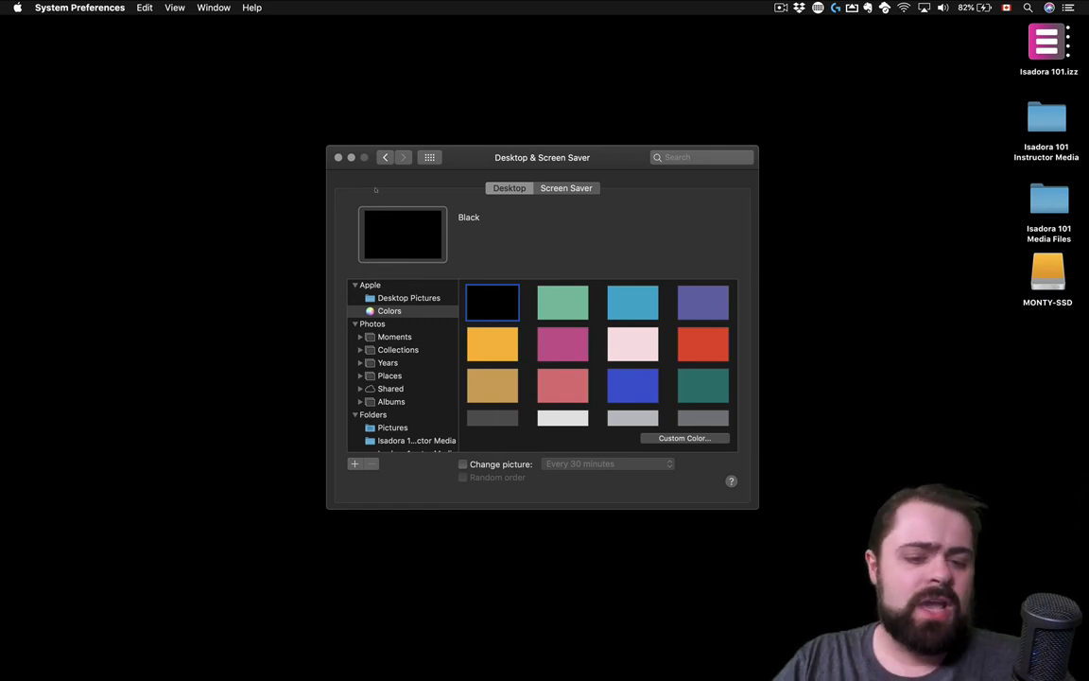
click(385, 157)
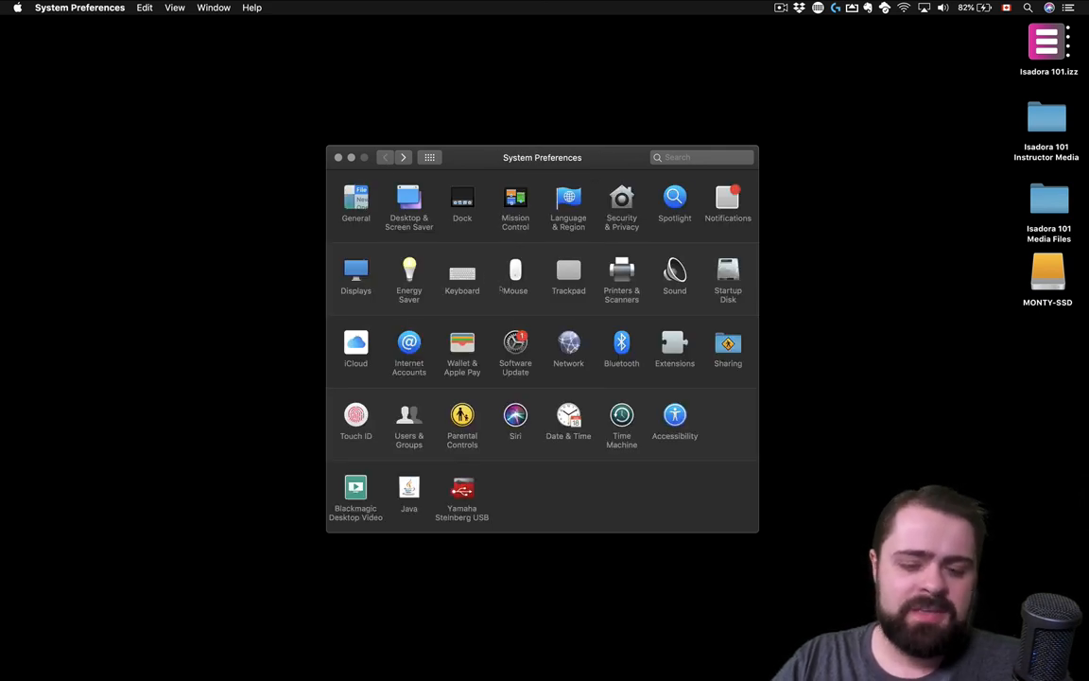
mouse_move(490, 313)
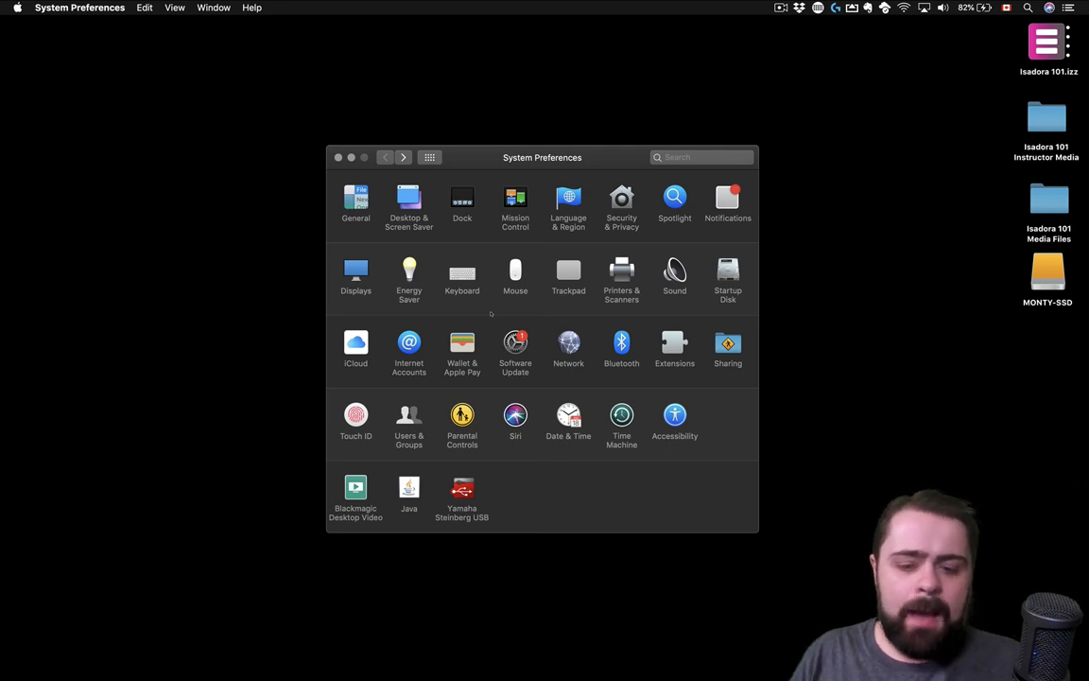